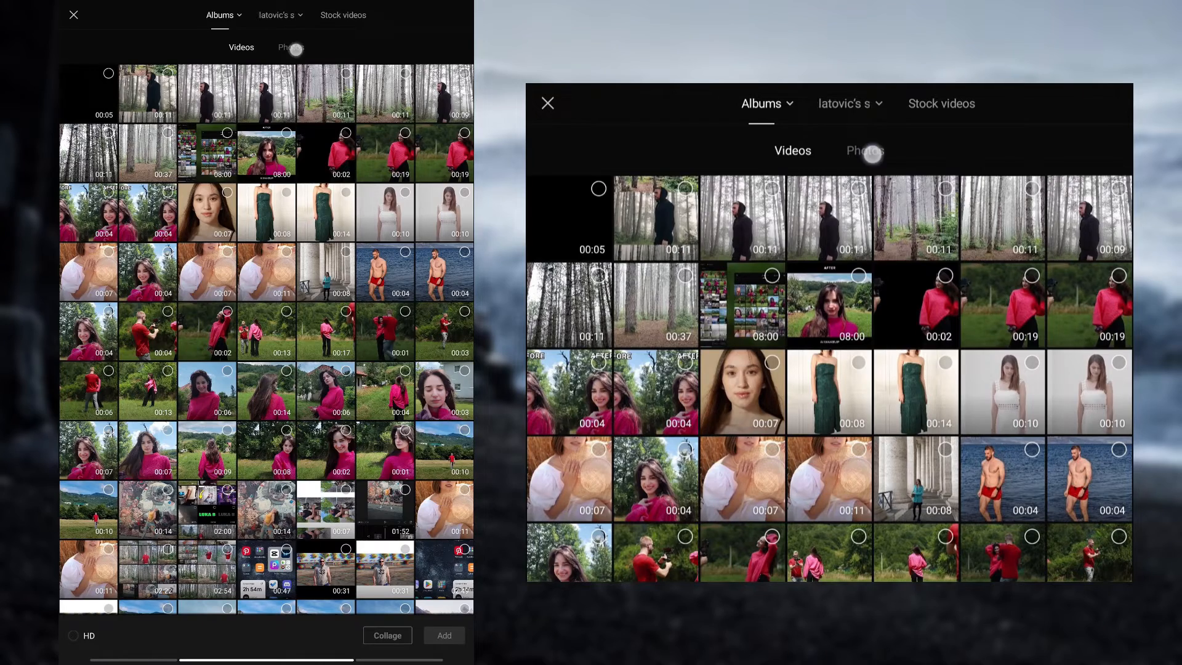
Switch the picker to Photos and add the rocky beach photo as a new project
{"action": "left_click", "coordinate": [290, 47]}
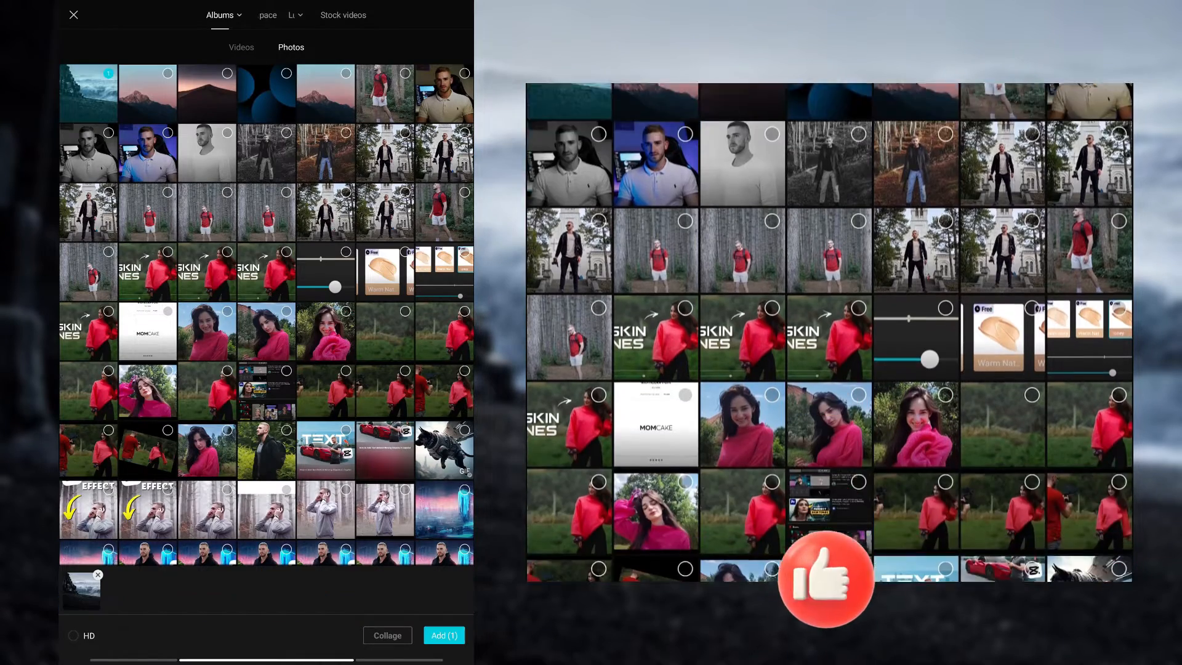
{"action": "left_click", "coordinate": [443, 635]}
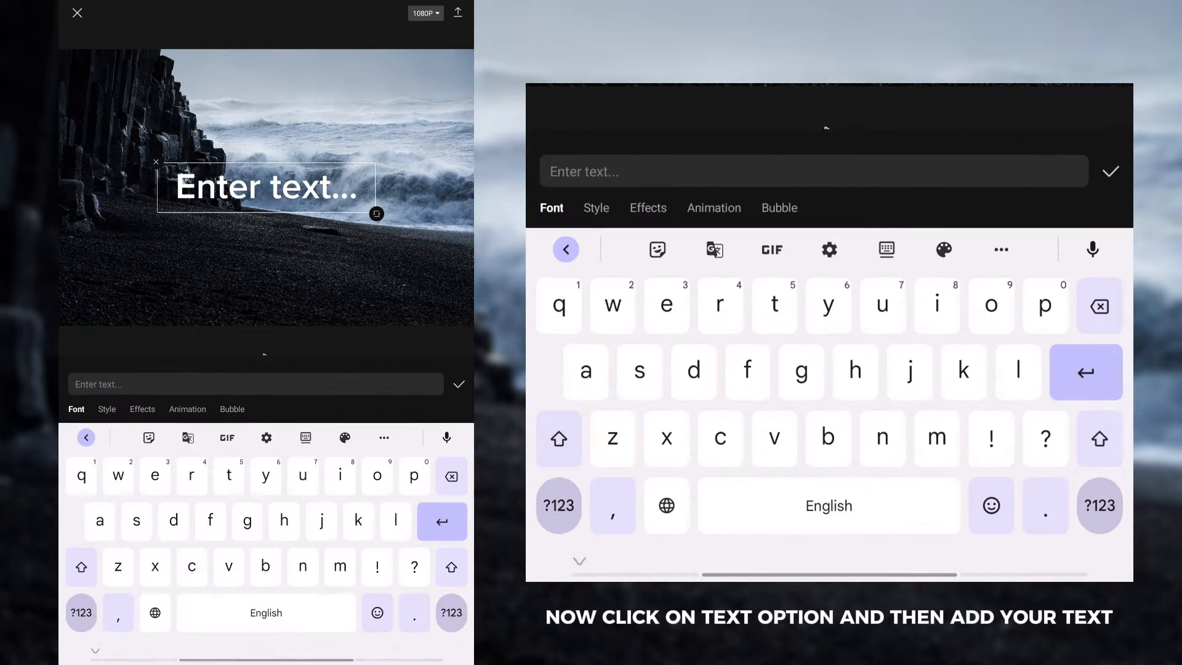
Type the title CINEMATIC over the beach shot
{"action": "type", "text": "CINEMATIC"}
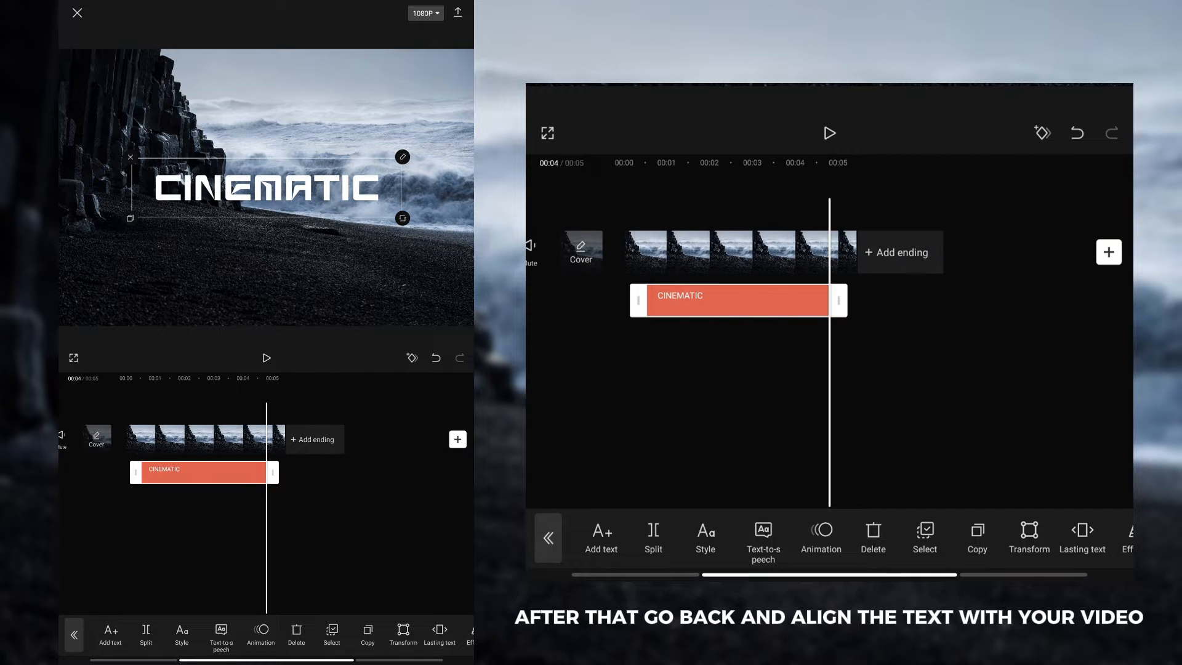
Give the CINEMATIC title a Fade In entry and a Fade Out exit animation
{"action": "left_click", "coordinate": [820, 537]}
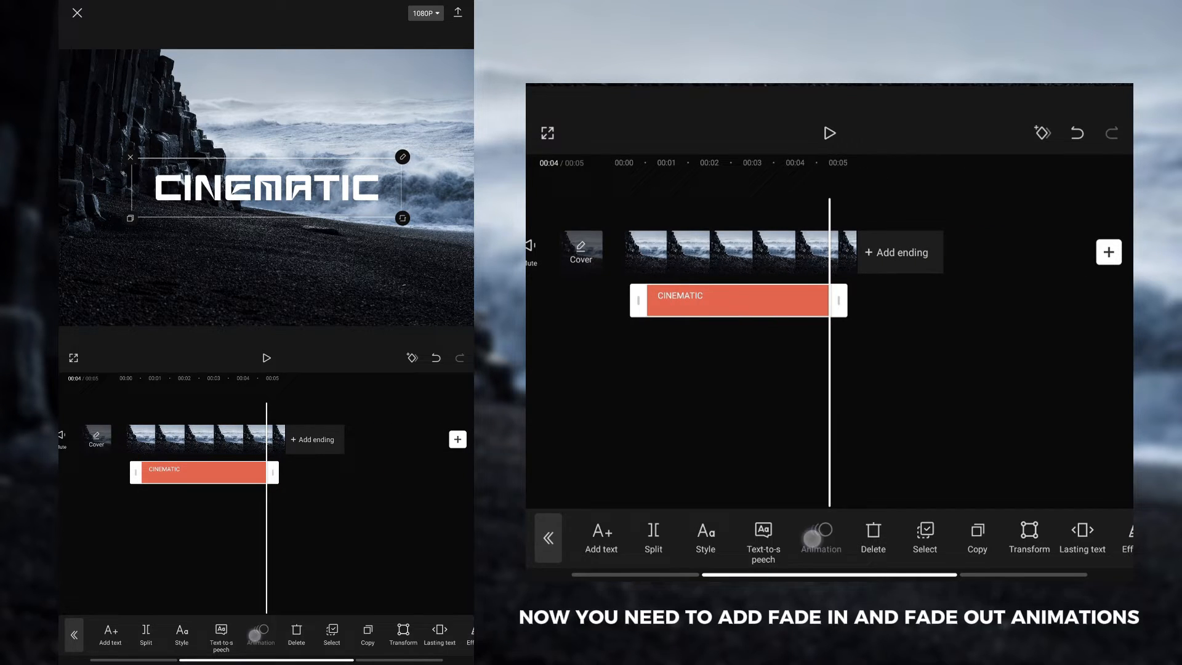
{"action": "left_click", "coordinate": [820, 537]}
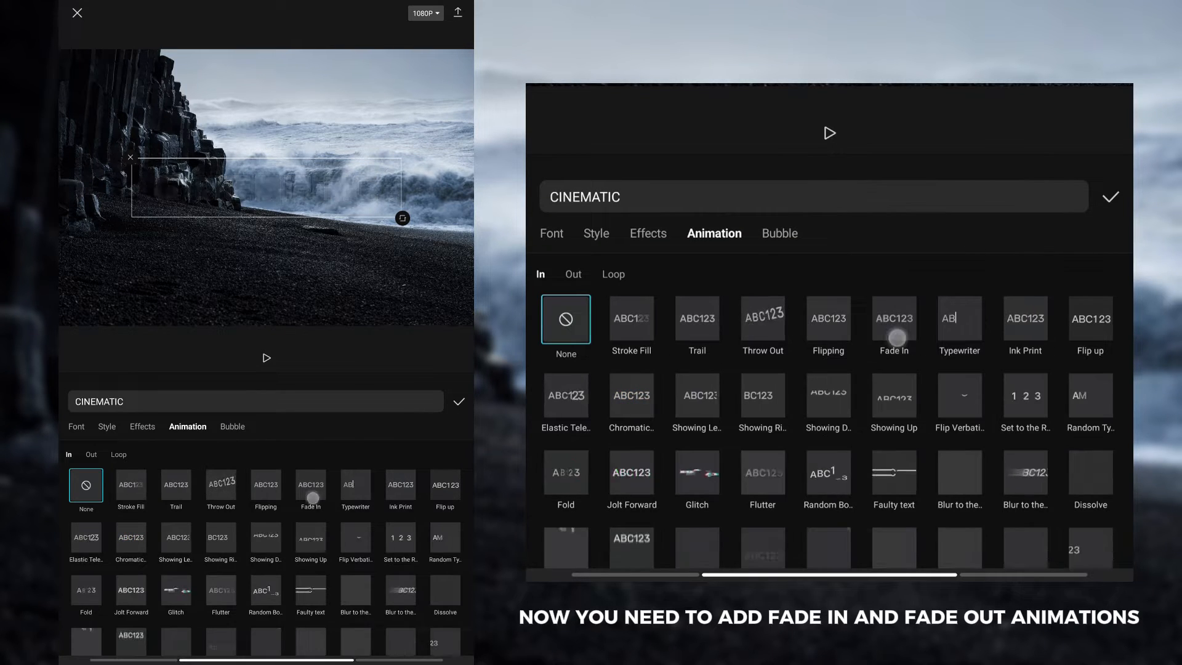
{"action": "left_click", "coordinate": [893, 318]}
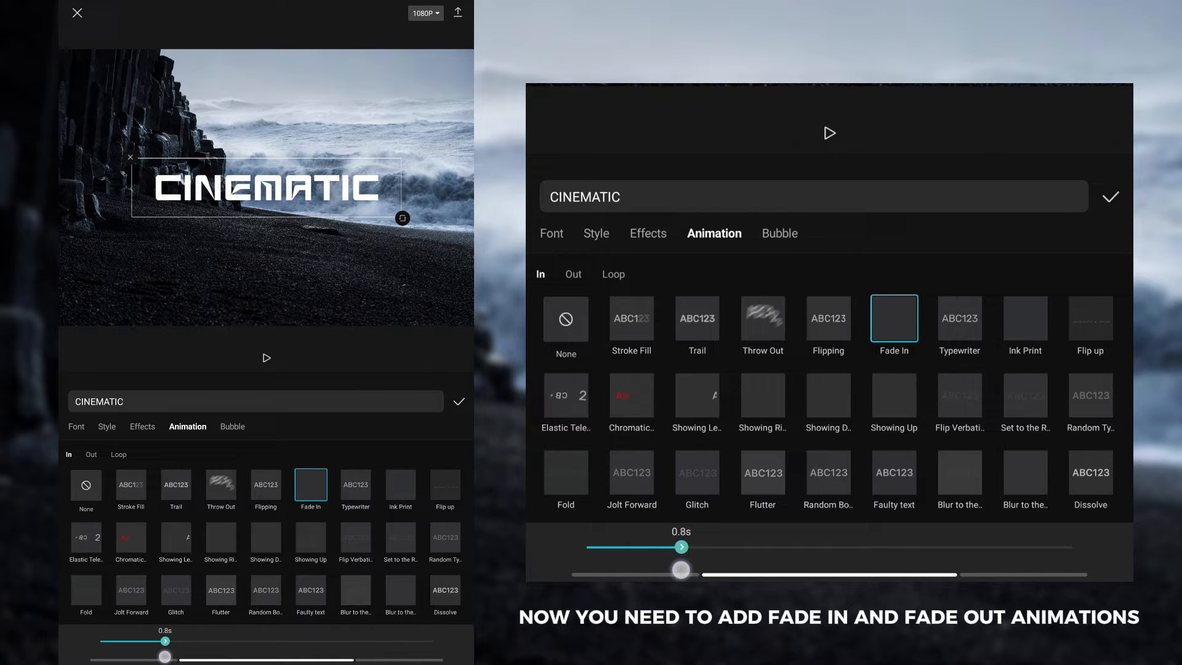
{"action": "left_click", "coordinate": [572, 274]}
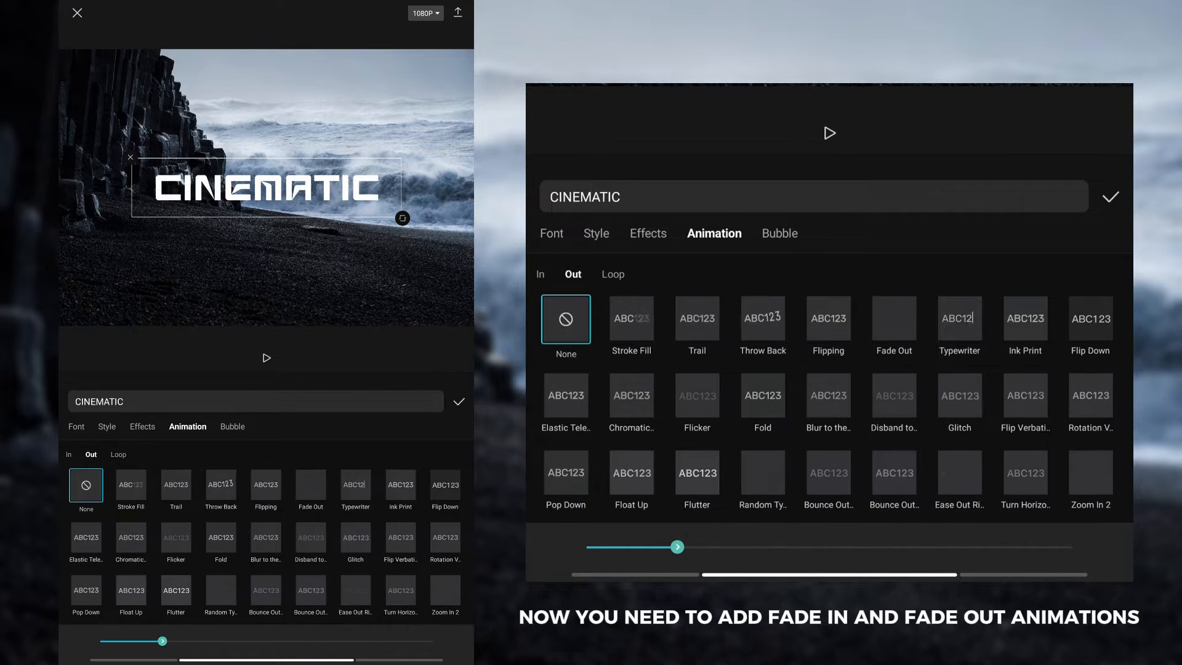
{"action": "left_click", "coordinate": [894, 318]}
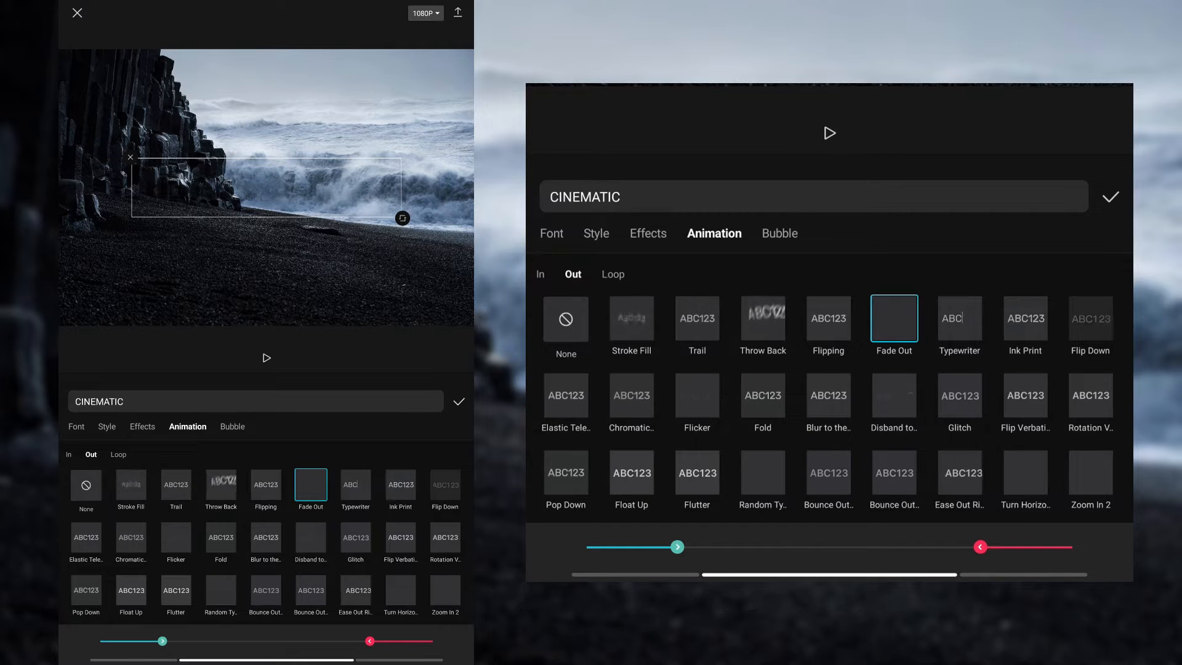
{"action": "left_click", "coordinate": [1113, 196]}
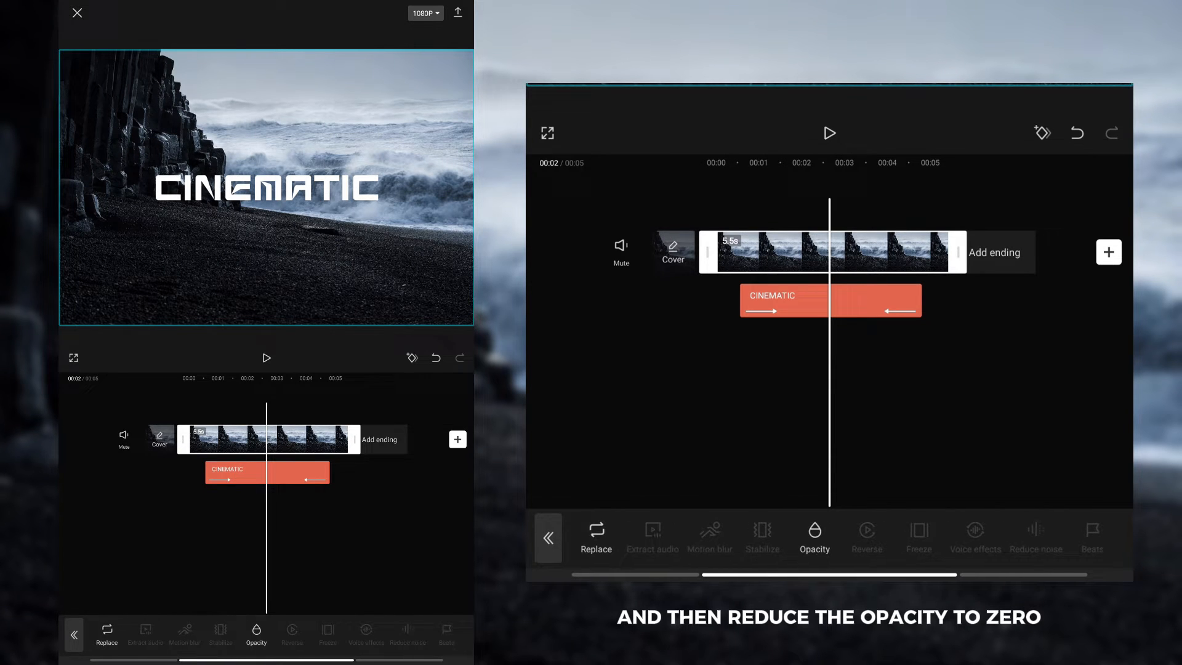
Set the beach clip's opacity to 0 and export the title-only version
{"action": "left_click", "coordinate": [814, 536]}
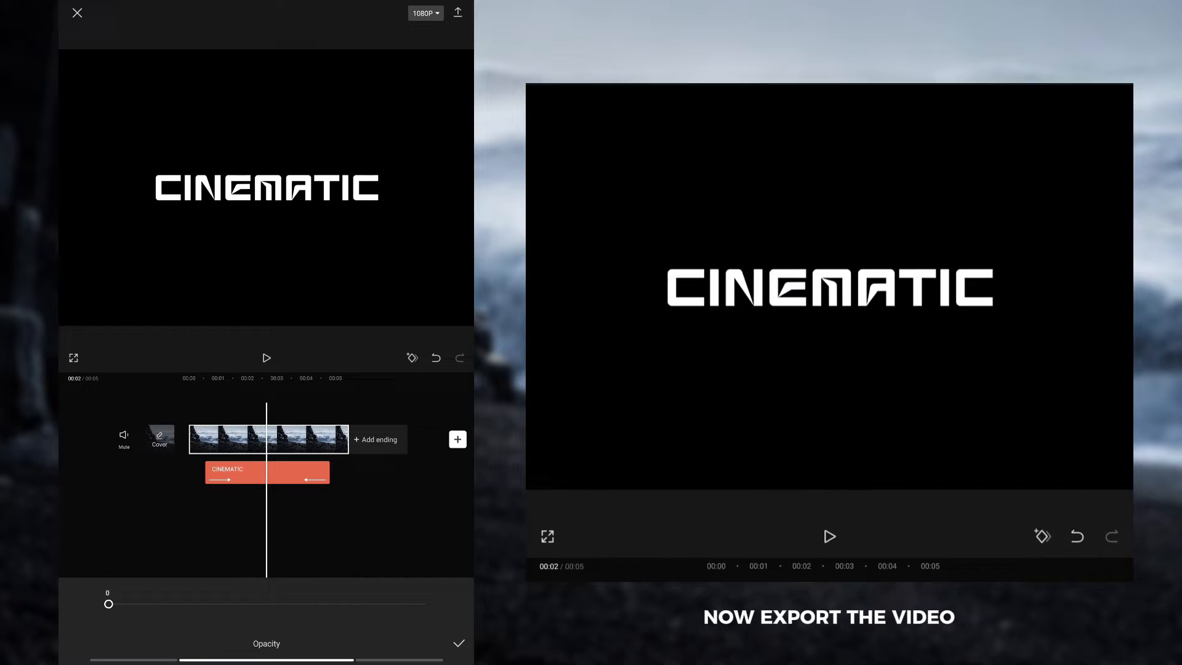
{"action": "left_click", "coordinate": [460, 11]}
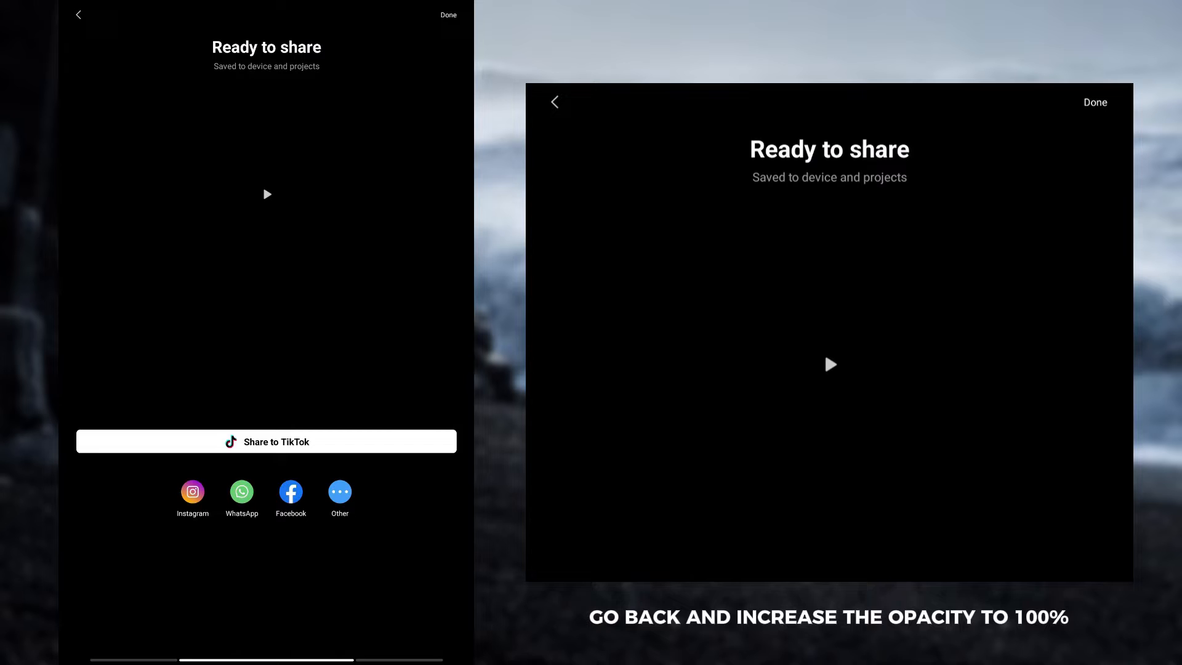
{"action": "left_click", "coordinate": [78, 14]}
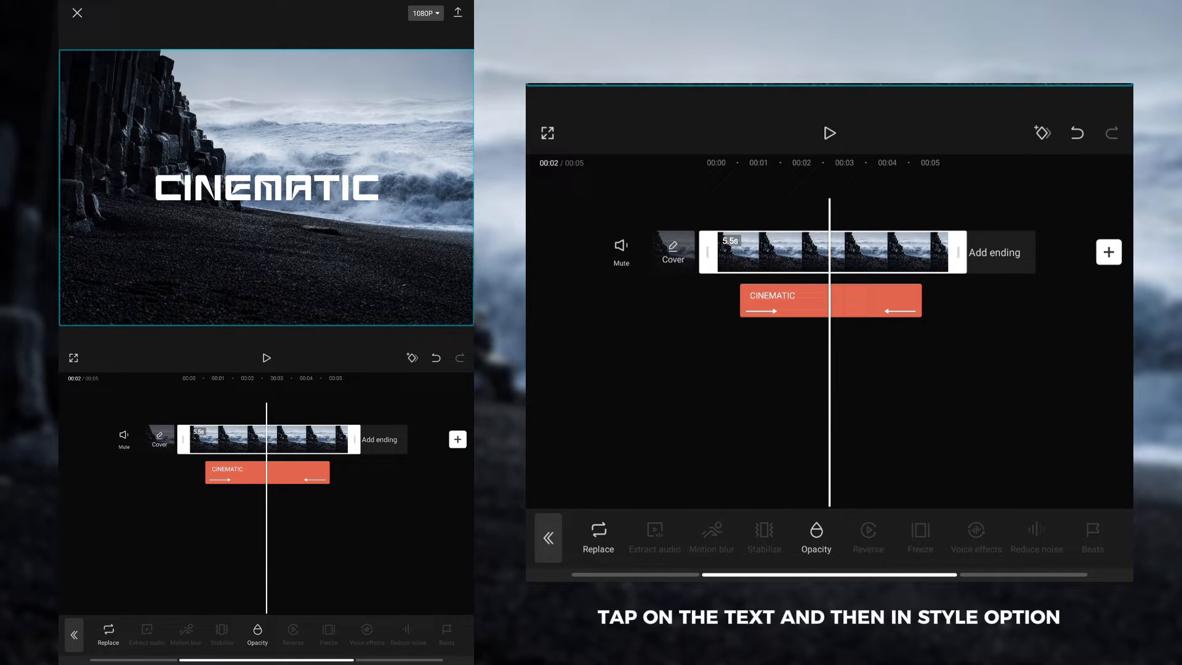
Select the CINEMATIC title and restore the beach background's visibility
{"action": "left_click", "coordinate": [830, 300]}
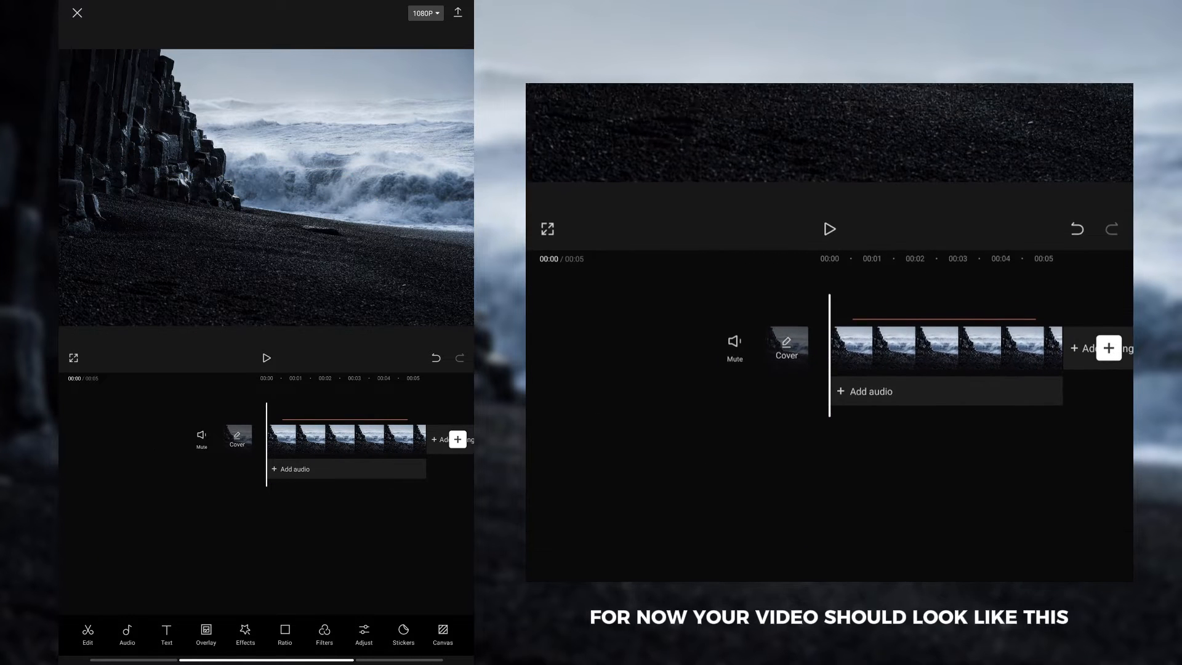
{"action": "left_click", "coordinate": [266, 358]}
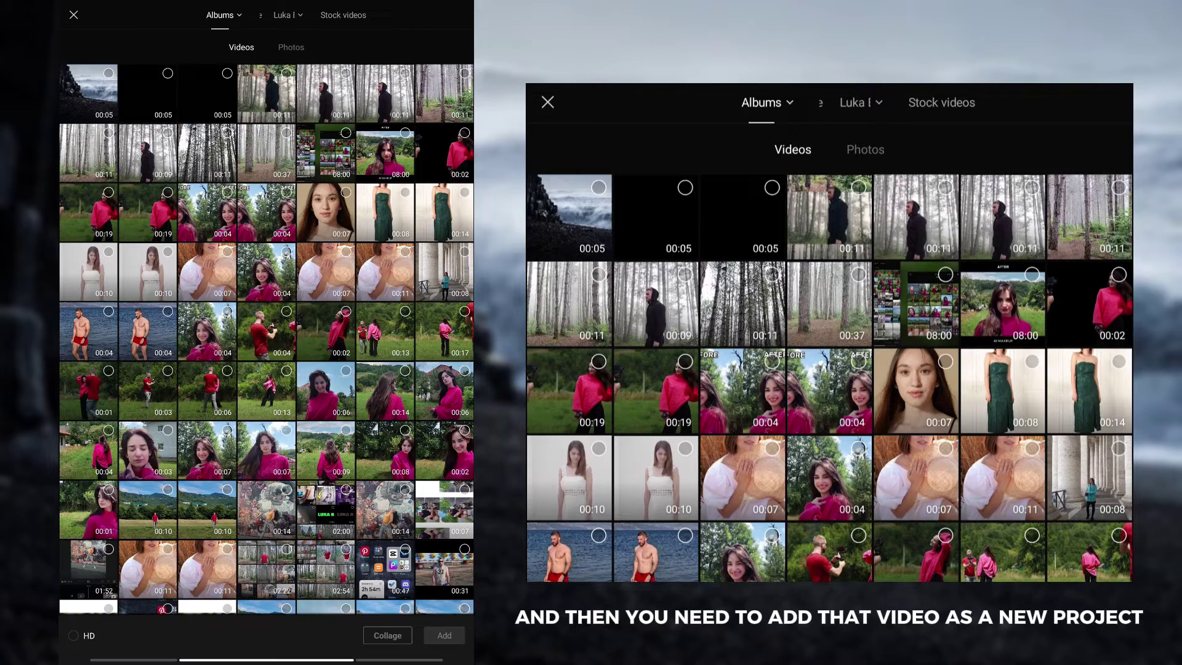
Add the exported 00:05 beach video as a new project
{"action": "left_click", "coordinate": [108, 74]}
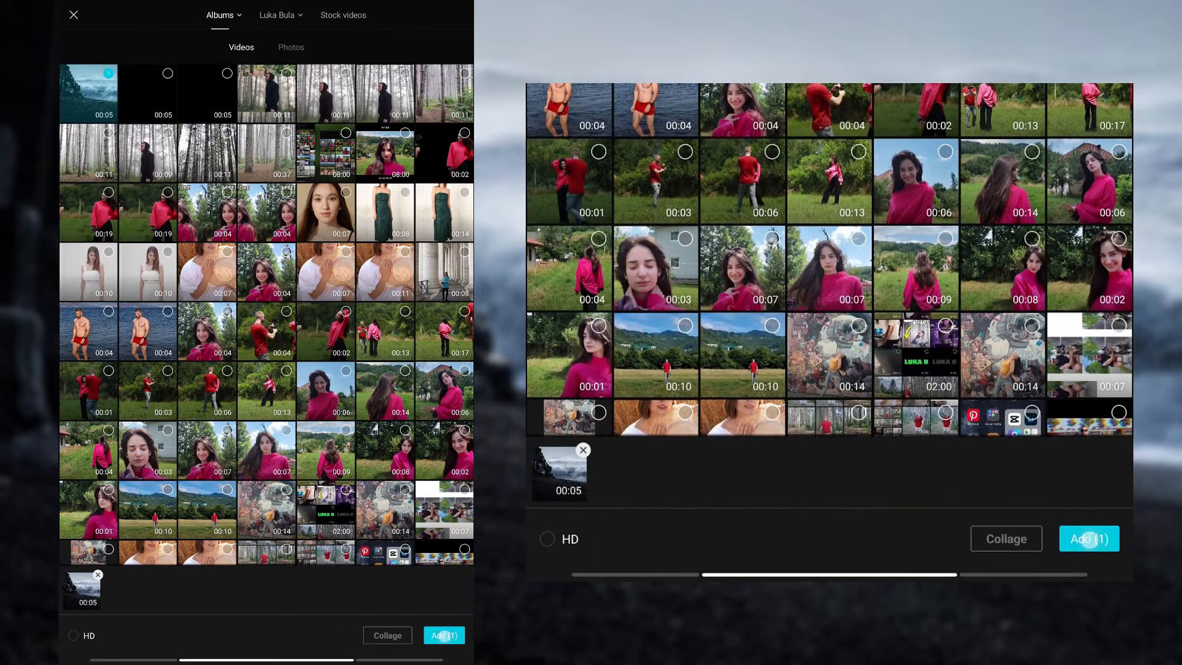
{"action": "left_click", "coordinate": [1089, 539]}
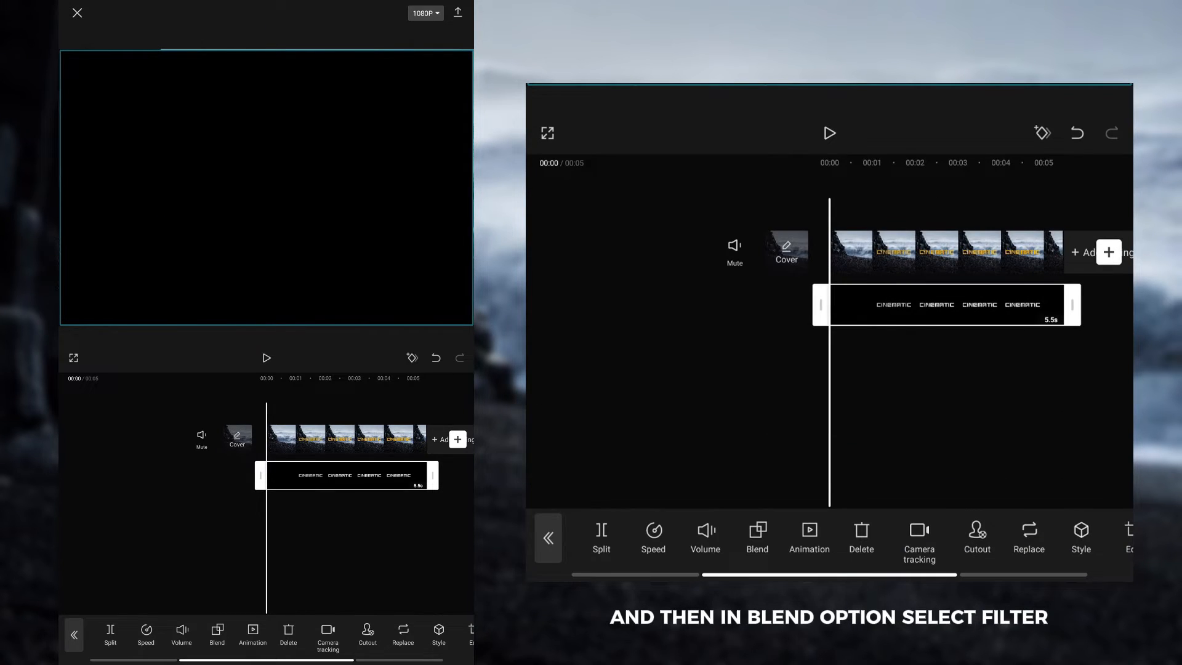
Set the title overlay's blend mode to Filter to remove its black background
{"action": "left_click", "coordinate": [756, 533]}
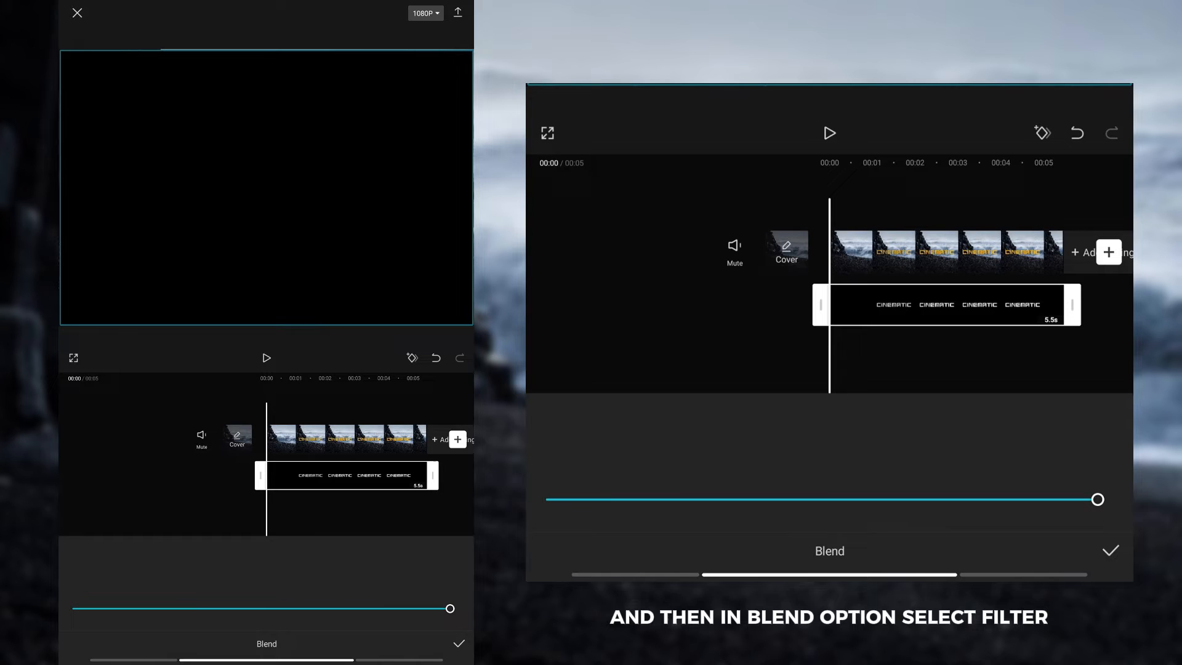
{"action": "left_click", "coordinate": [612, 433]}
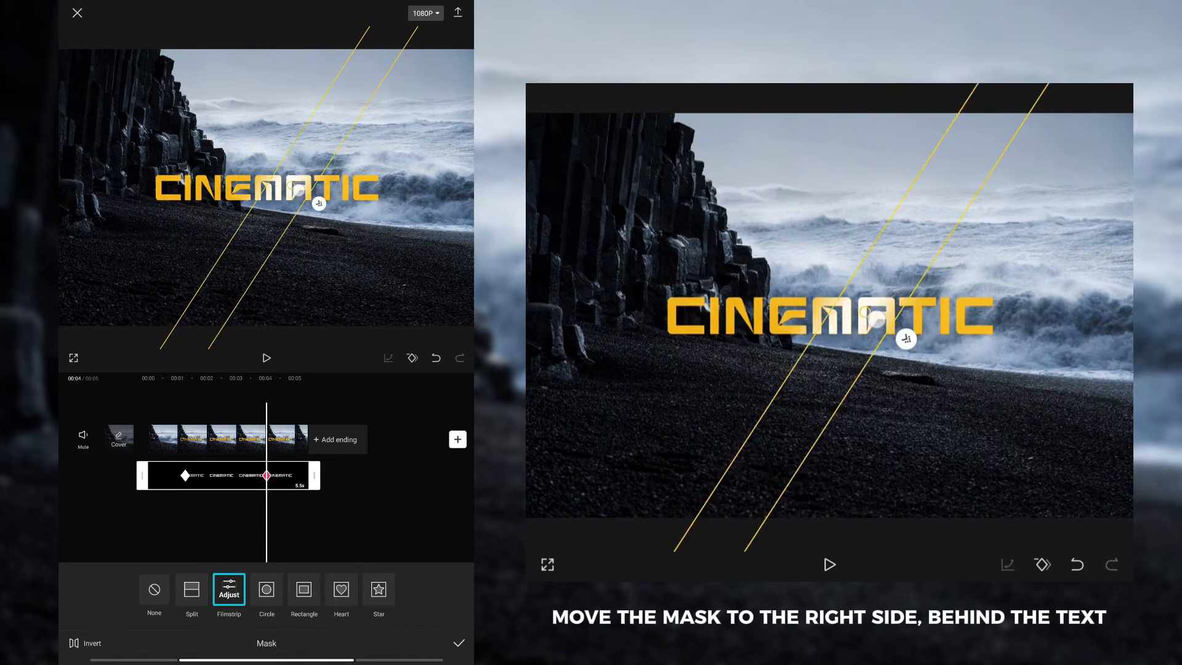
Drag the filmstrip mask band right past the title and confirm the mask
{"action": "left_click_drag", "start_coordinate": [318, 203], "coordinate": [439, 232]}
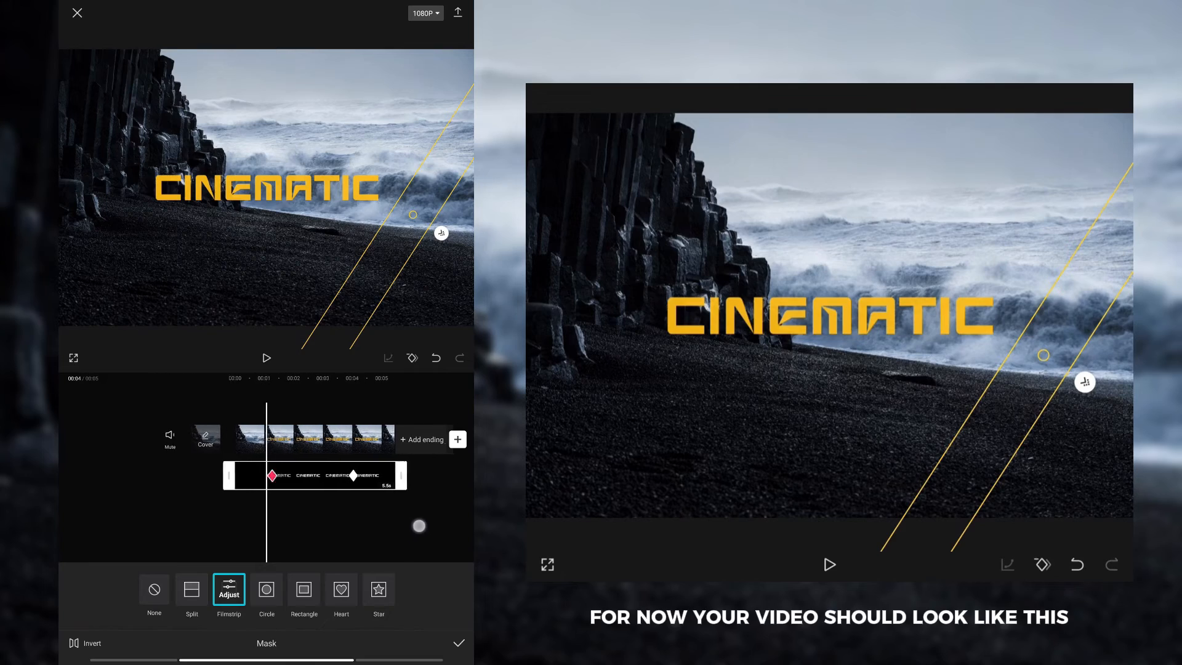
{"action": "left_click", "coordinate": [267, 358]}
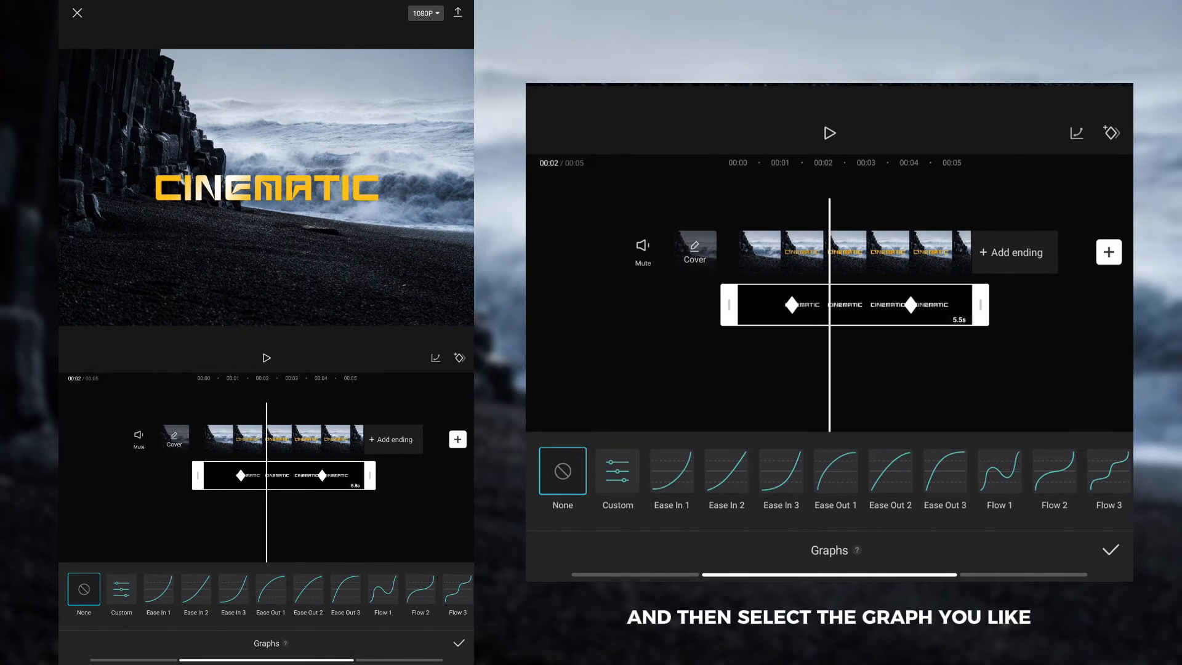
Apply Ease Out 1 and Ease In 1 to the sweep keyframes, then stop the preview
{"action": "left_click", "coordinate": [835, 471]}
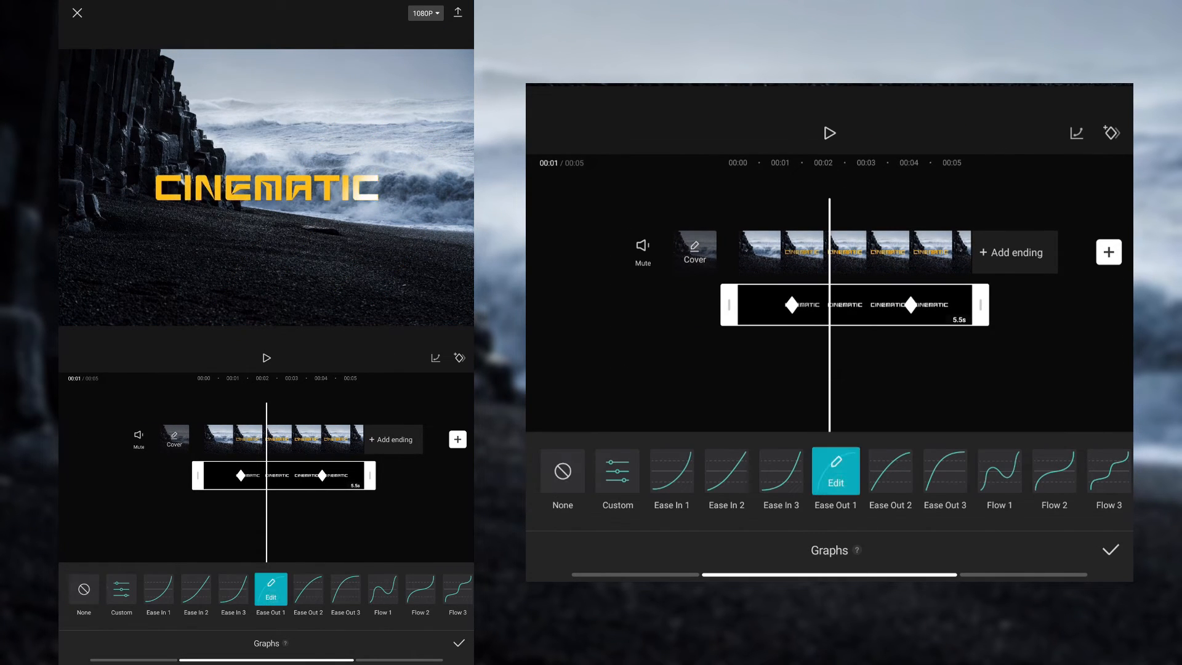
{"action": "left_click", "coordinate": [671, 471]}
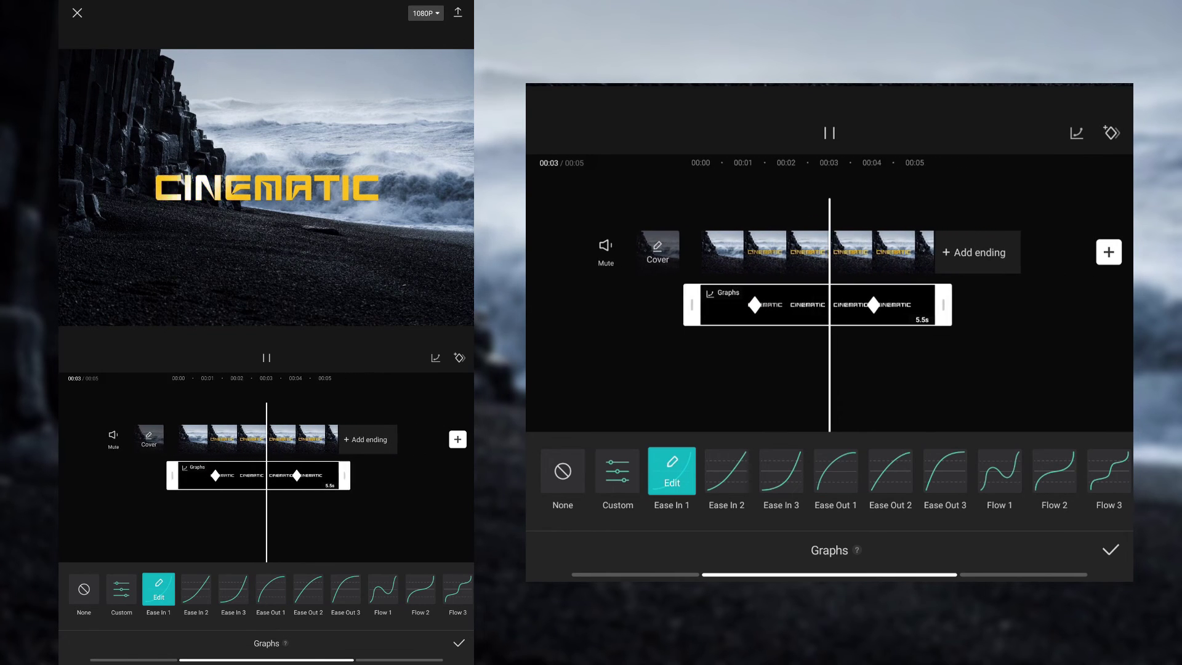
{"action": "left_click", "coordinate": [829, 132]}
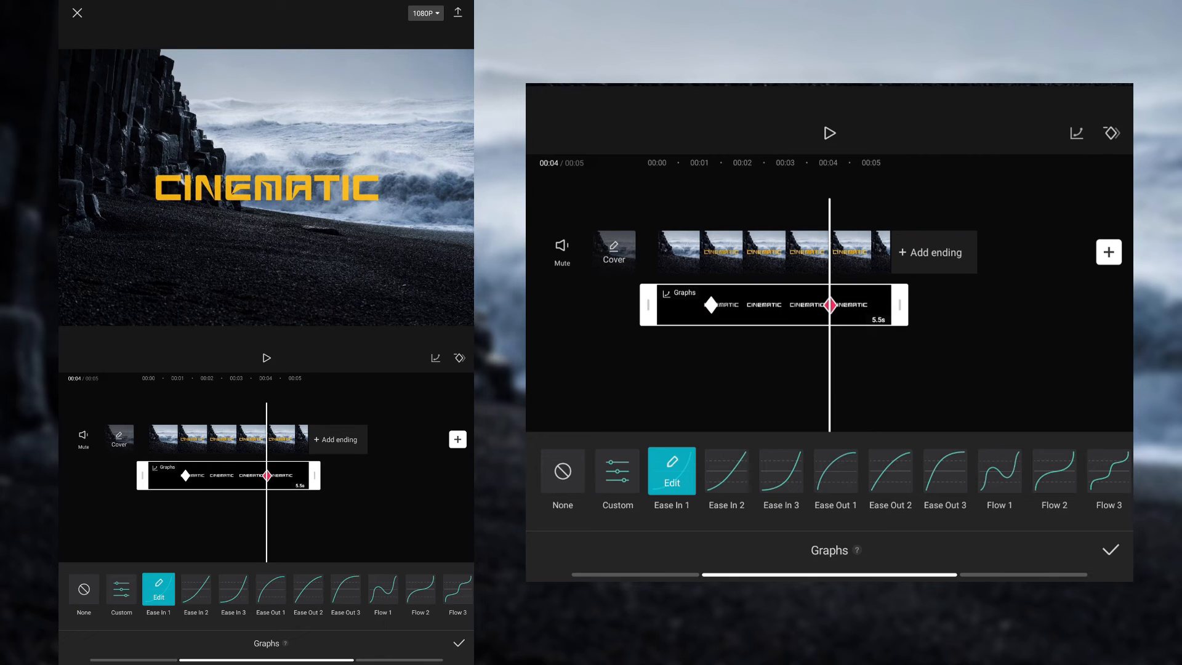